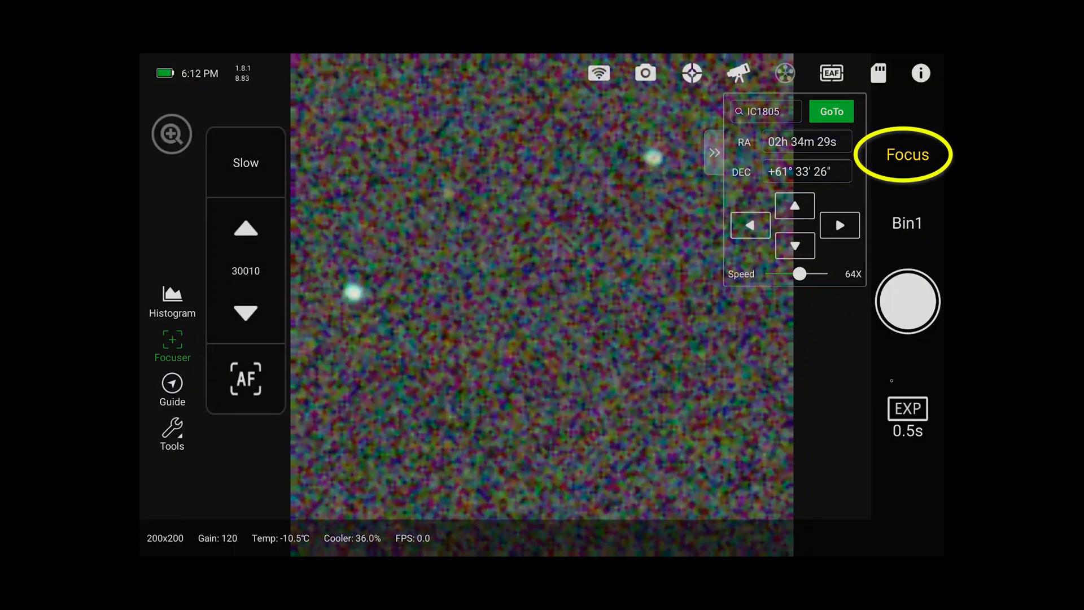
# Start continuous 0.5-second full-star-field focus frames with a focus box drawn around a star
pyautogui.click(906, 300)
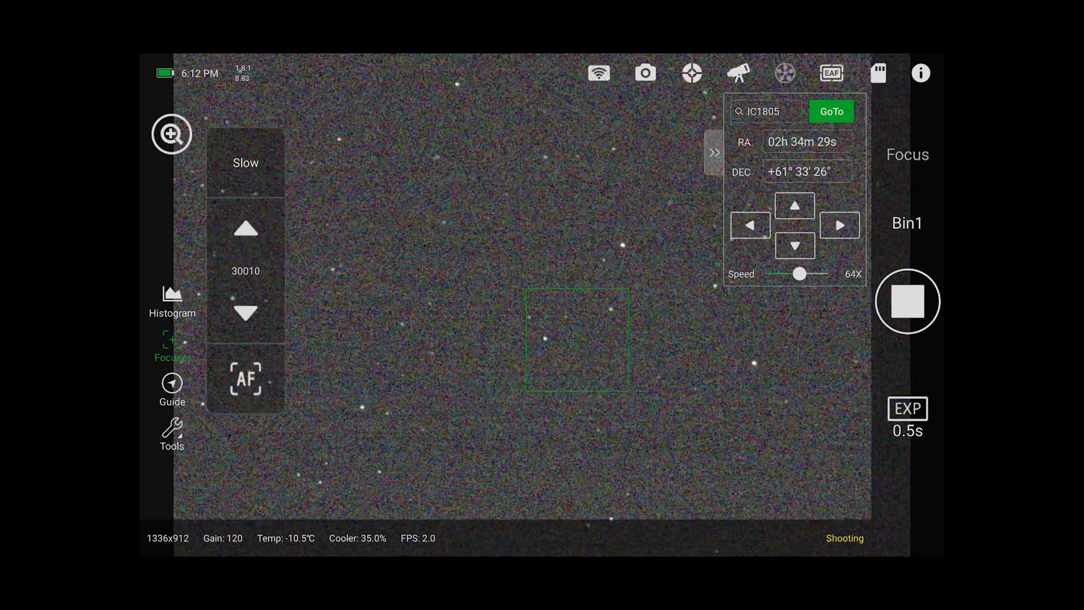
pyautogui.click(172, 133)
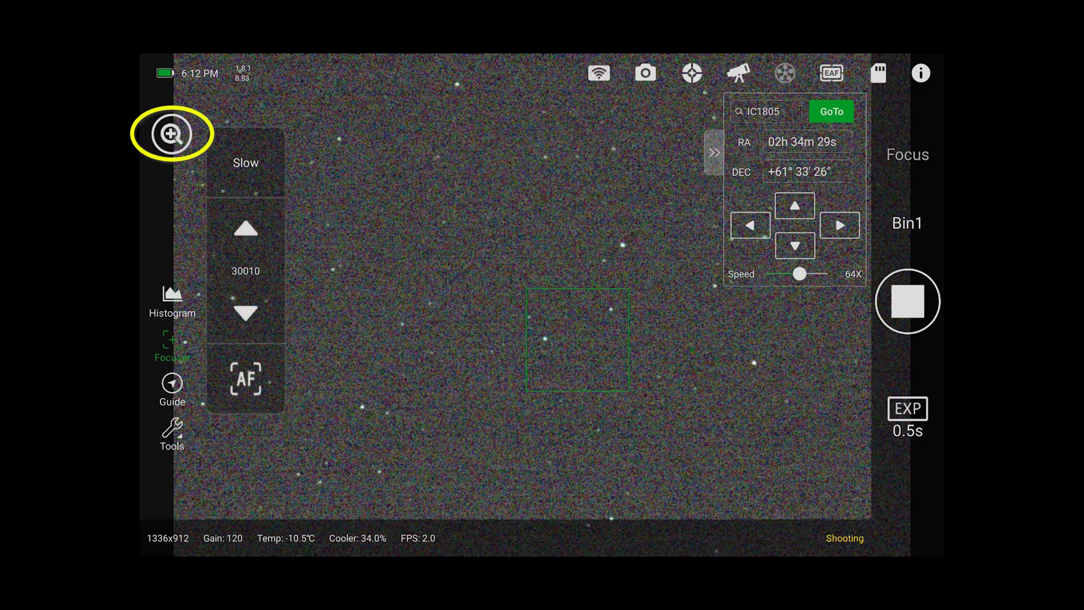
pyautogui.click(172, 134)
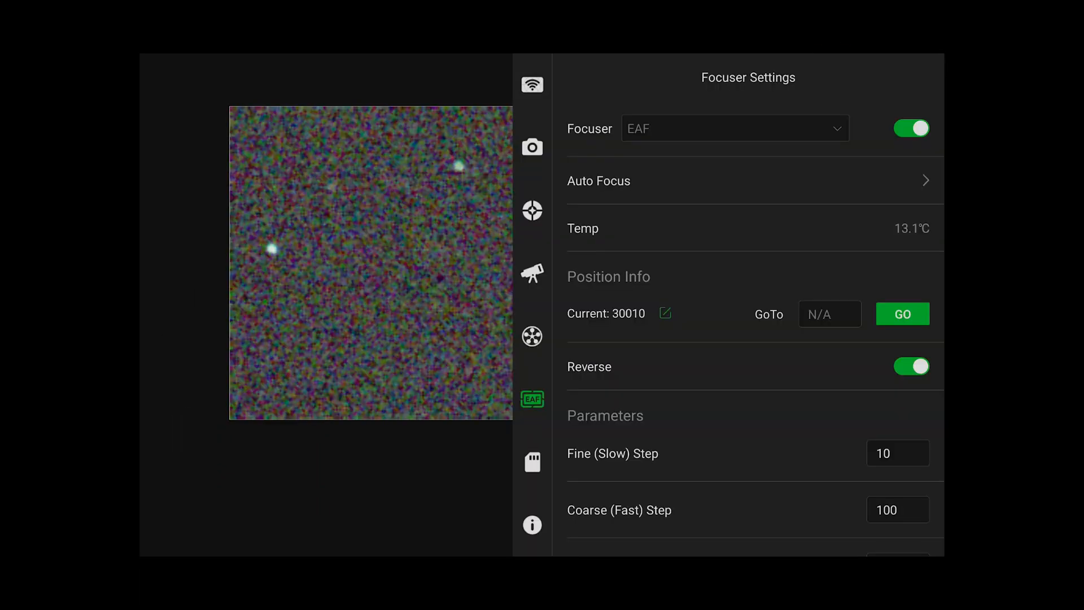
# Lower the focuser backlash from 100 to 10 and close Focuser Settings
pyautogui.scroll(-3)
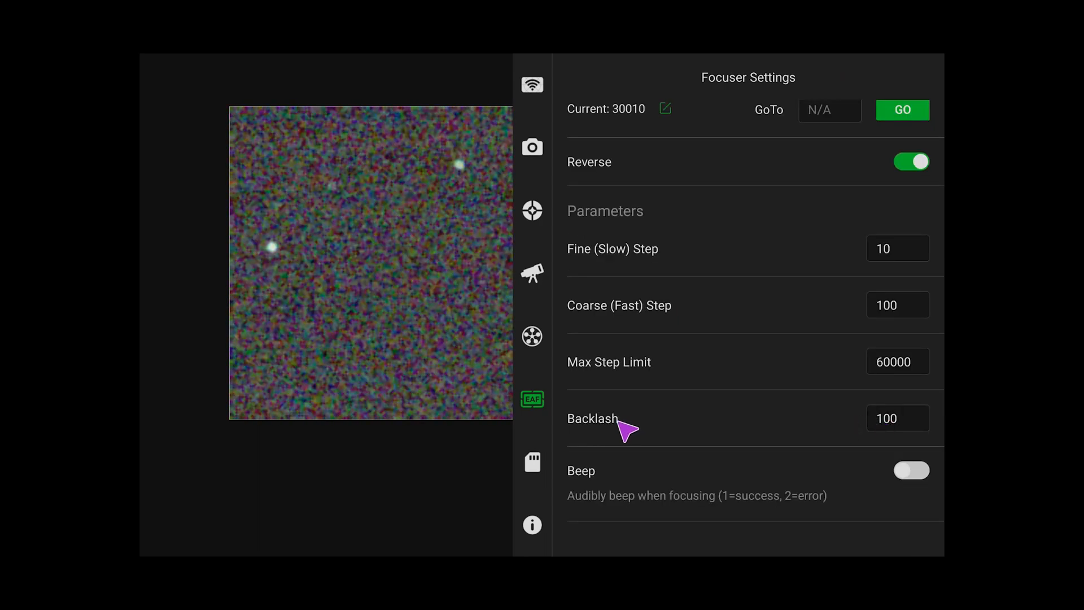
pyautogui.click(897, 418)
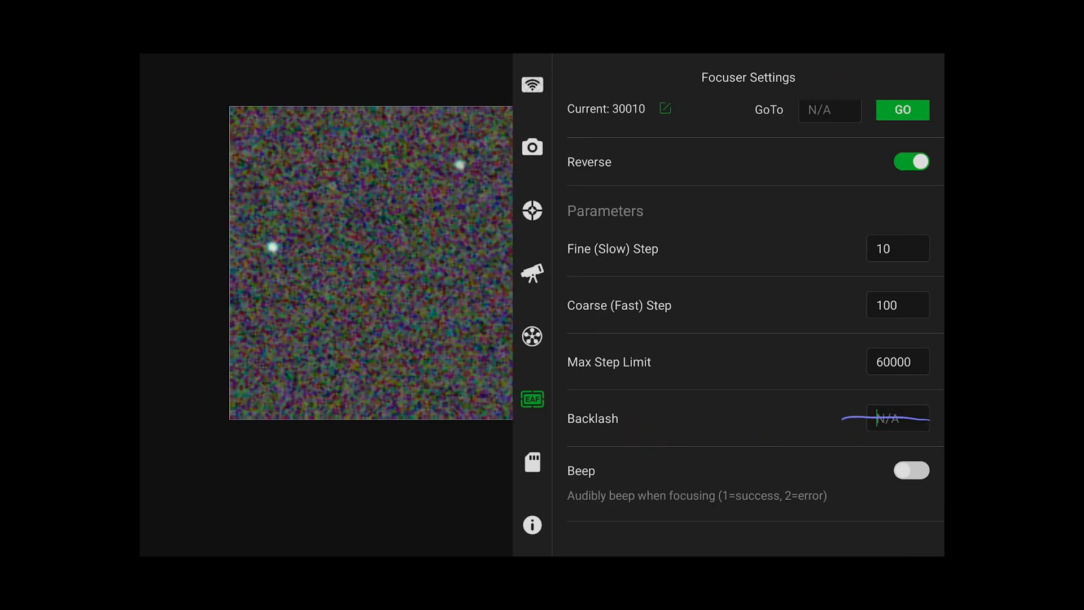
pyautogui.click(897, 419)
pyautogui.write('10')
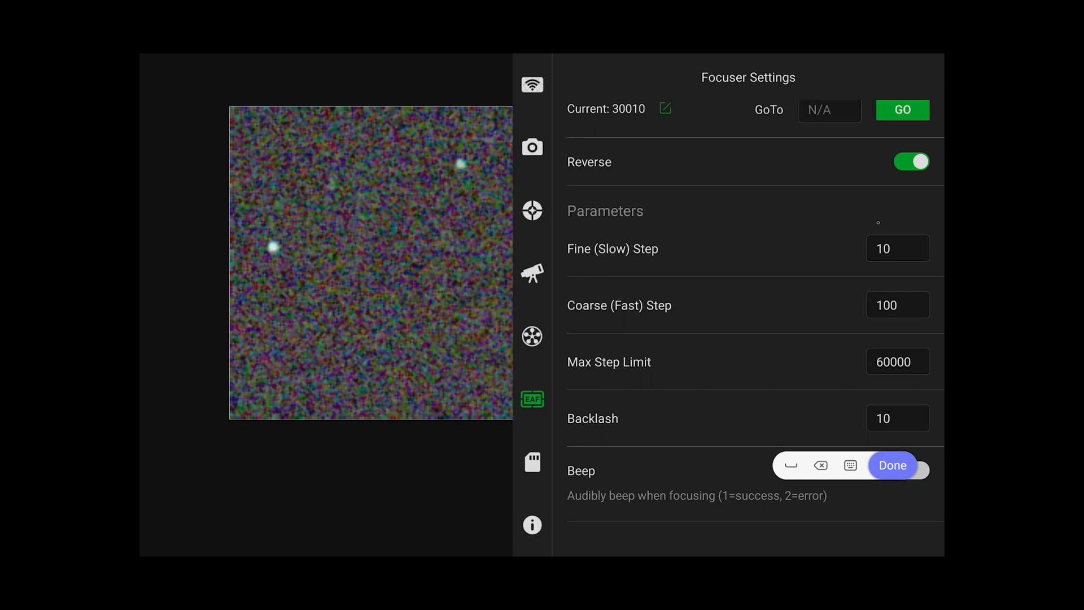
pyautogui.click(891, 465)
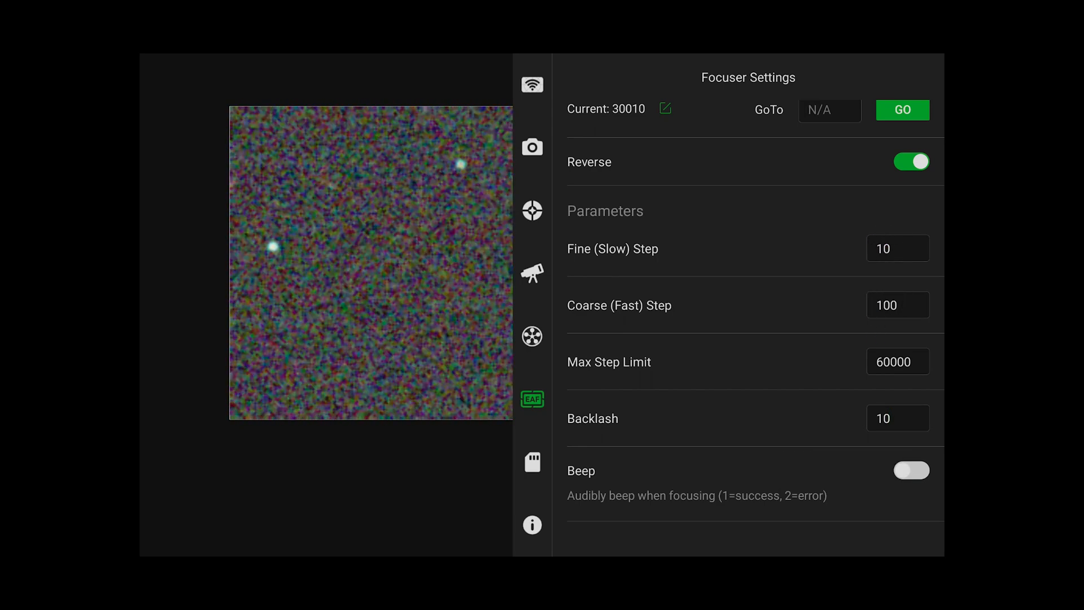
pyautogui.click(897, 418)
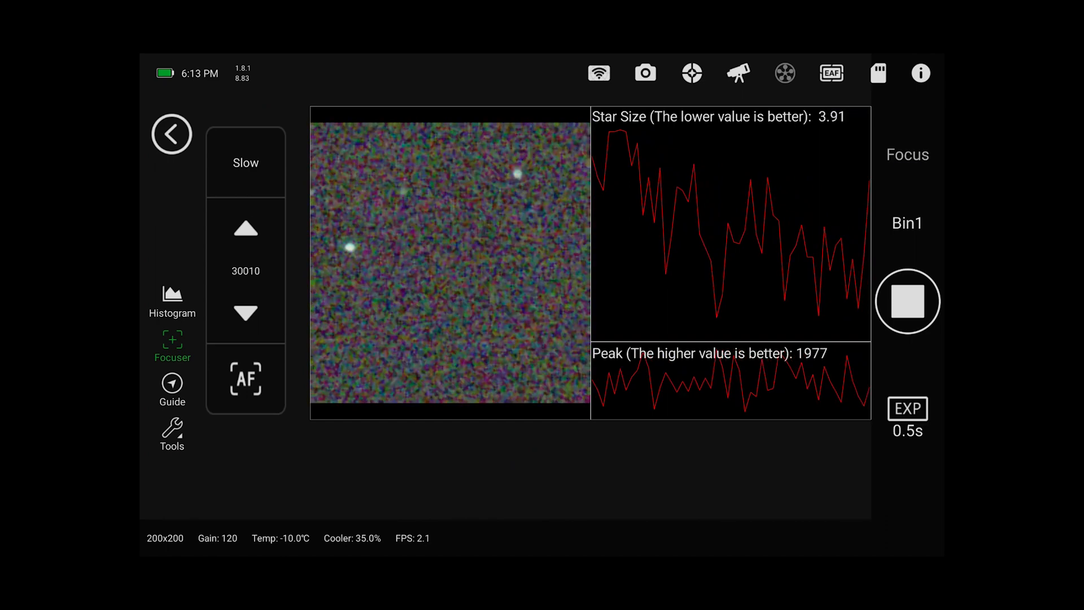
# Step the focuser outward from 30010 to about 30364, shrinking star size to roughly 2.2
pyautogui.click(244, 162)
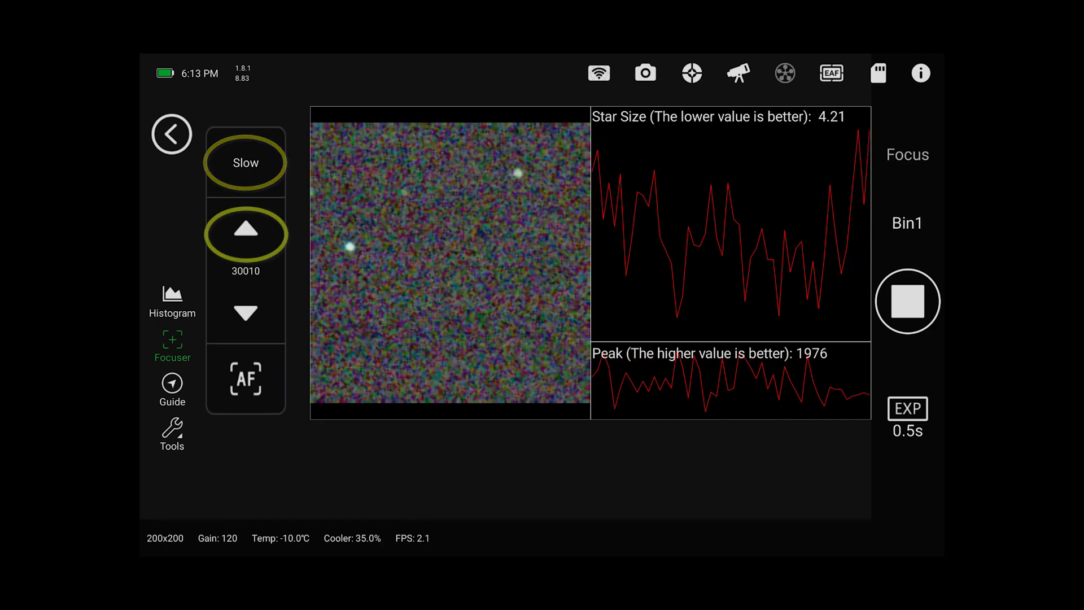
pyautogui.click(246, 232)
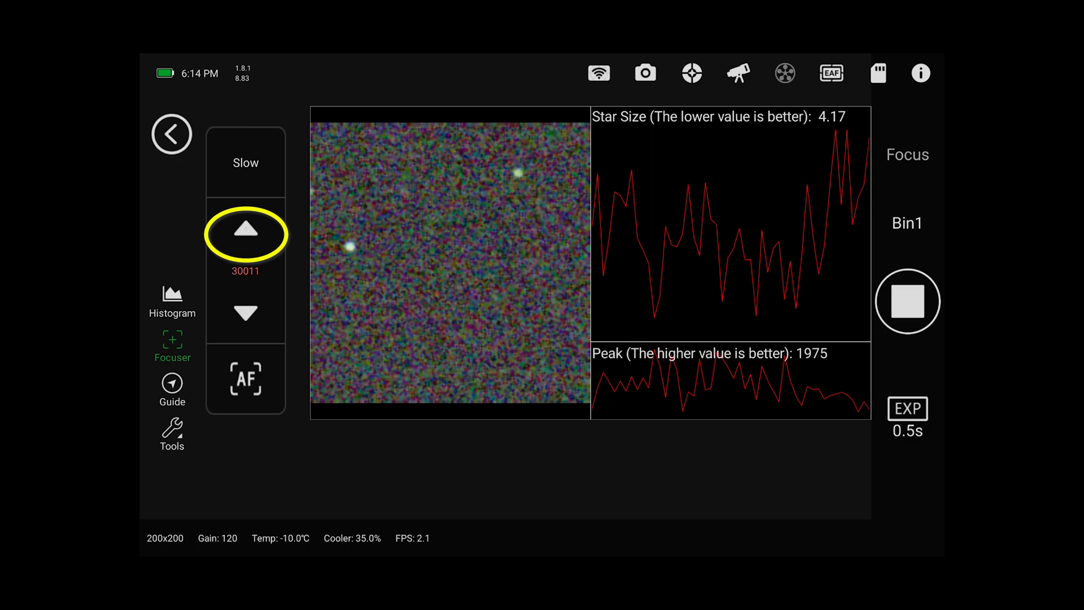
pyautogui.click(244, 228)
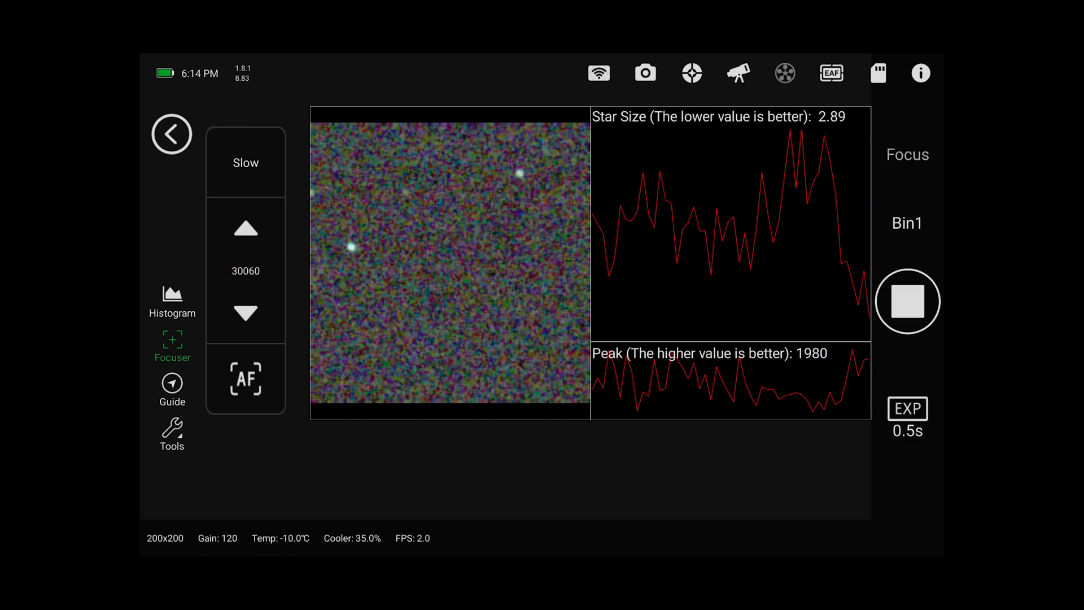
pyautogui.click(246, 228)
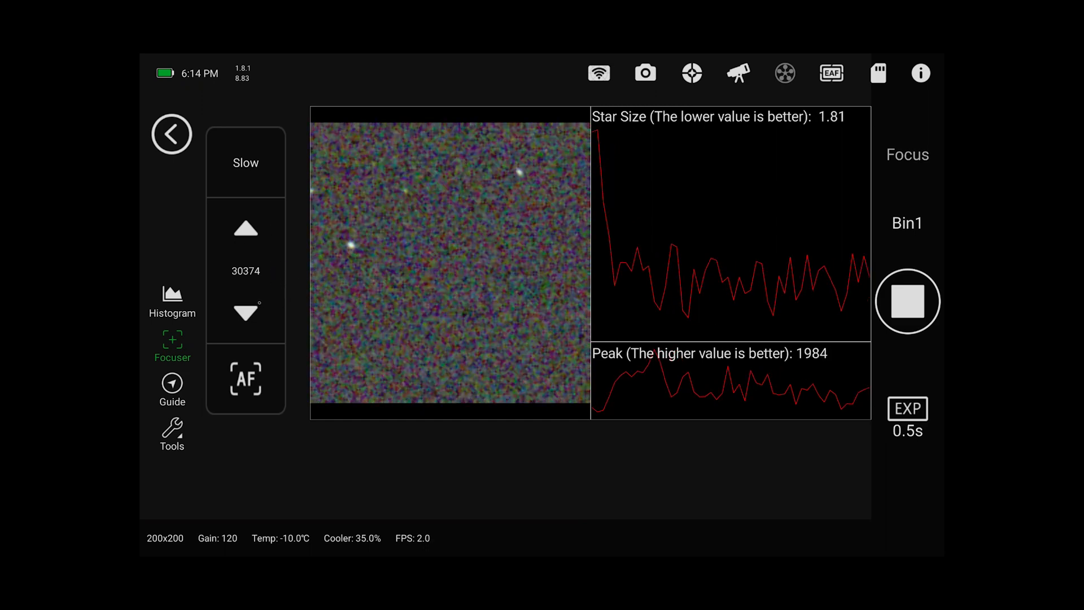
pyautogui.click(245, 314)
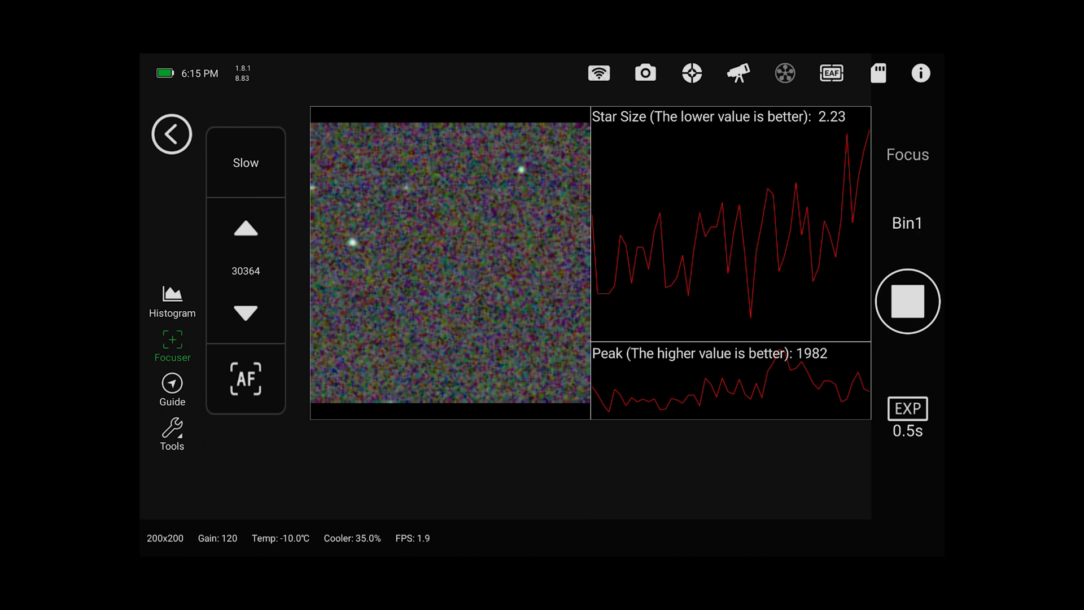
# Step the focuser inward in fine increments from 30364 down to 30284
pyautogui.click(246, 314)
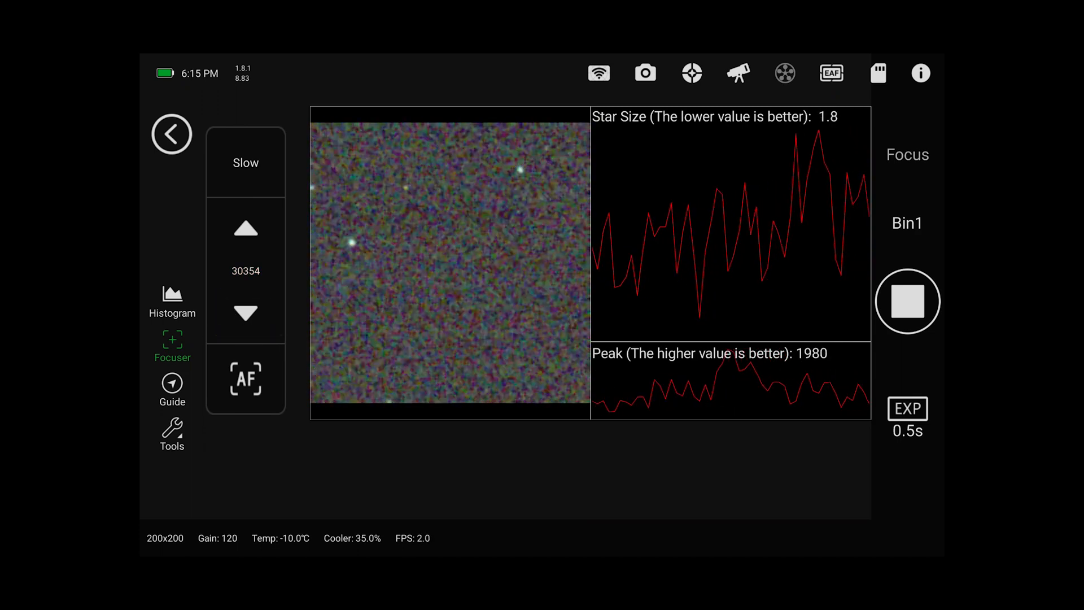
pyautogui.click(246, 313)
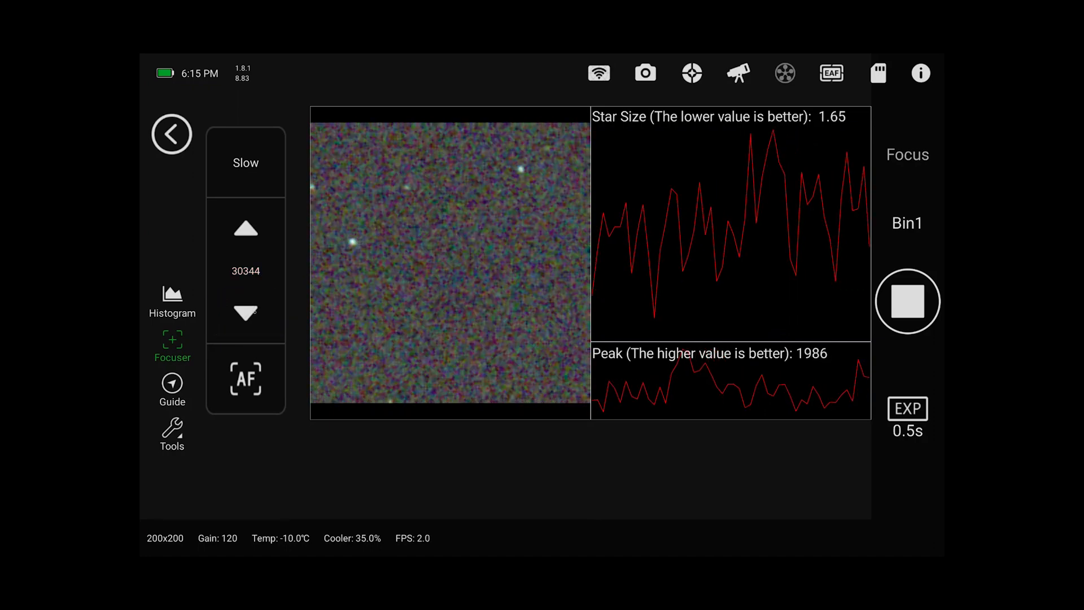
pyautogui.click(246, 315)
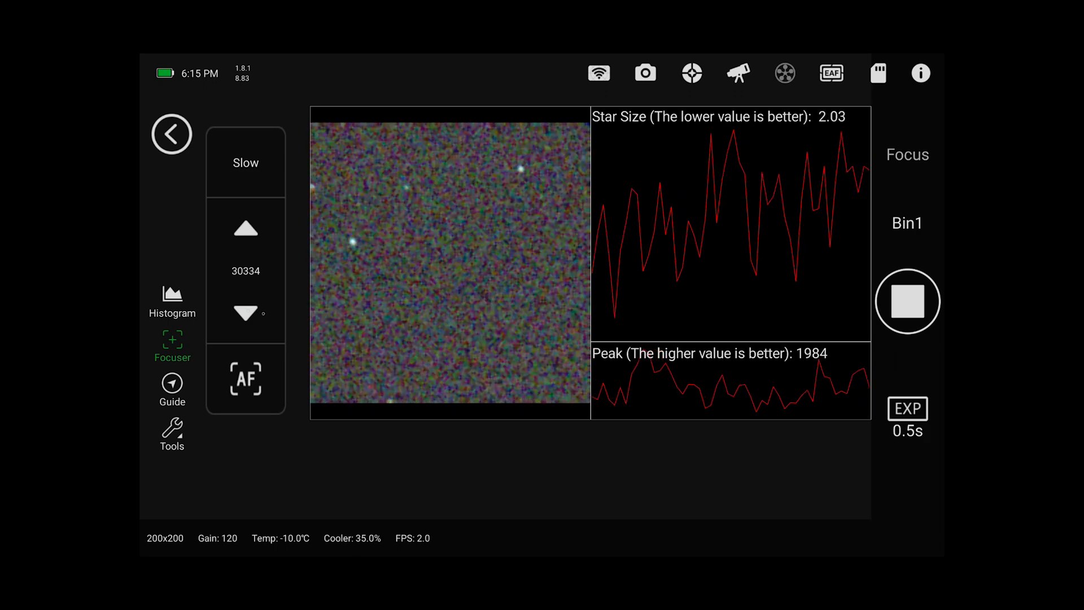
pyautogui.click(245, 313)
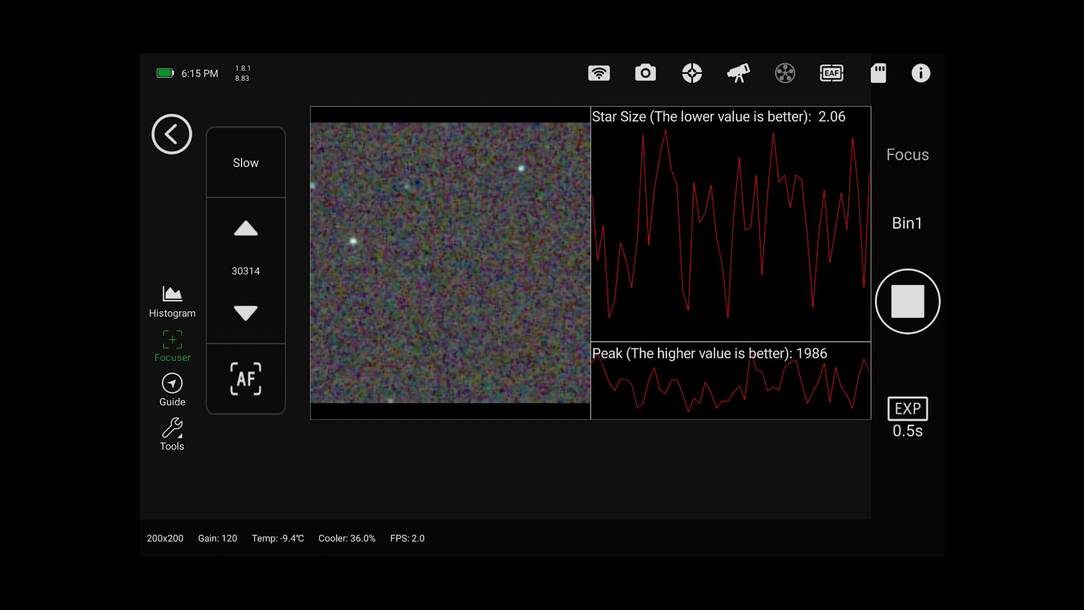
pyautogui.click(246, 314)
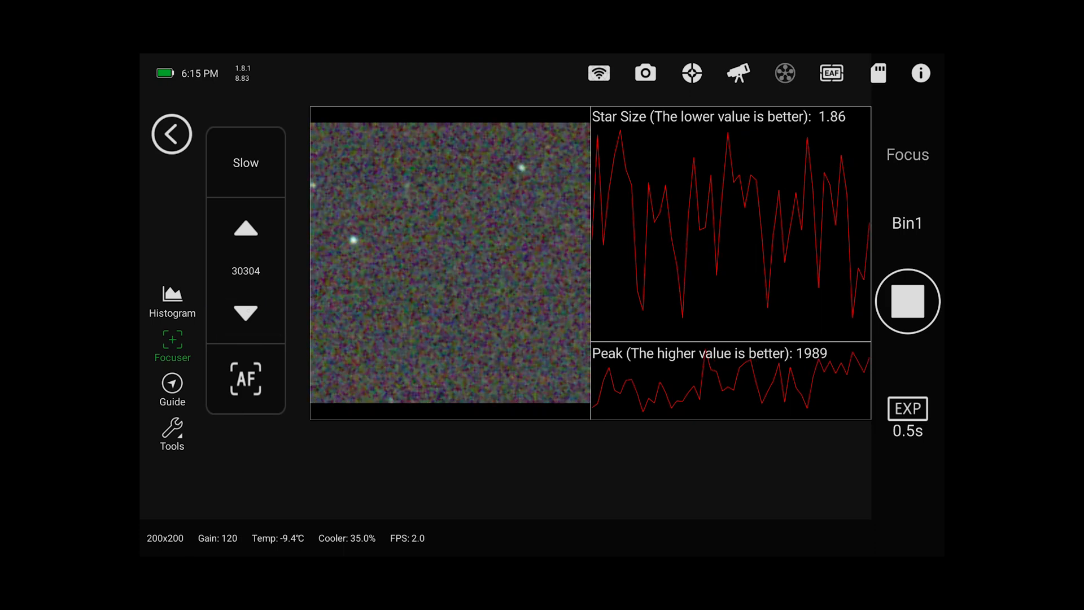
pyautogui.click(244, 312)
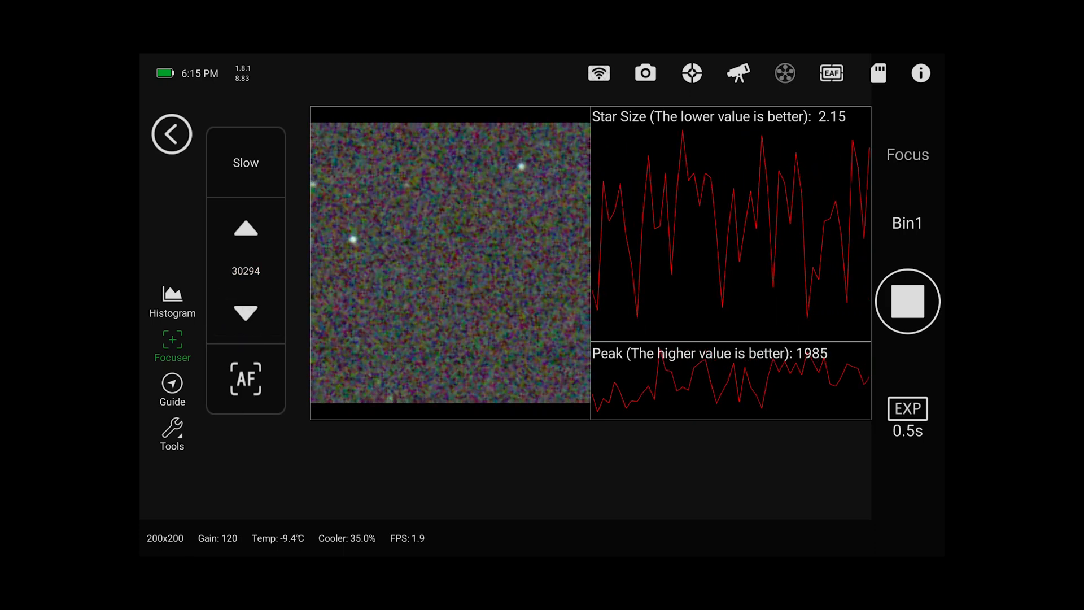
pyautogui.click(244, 314)
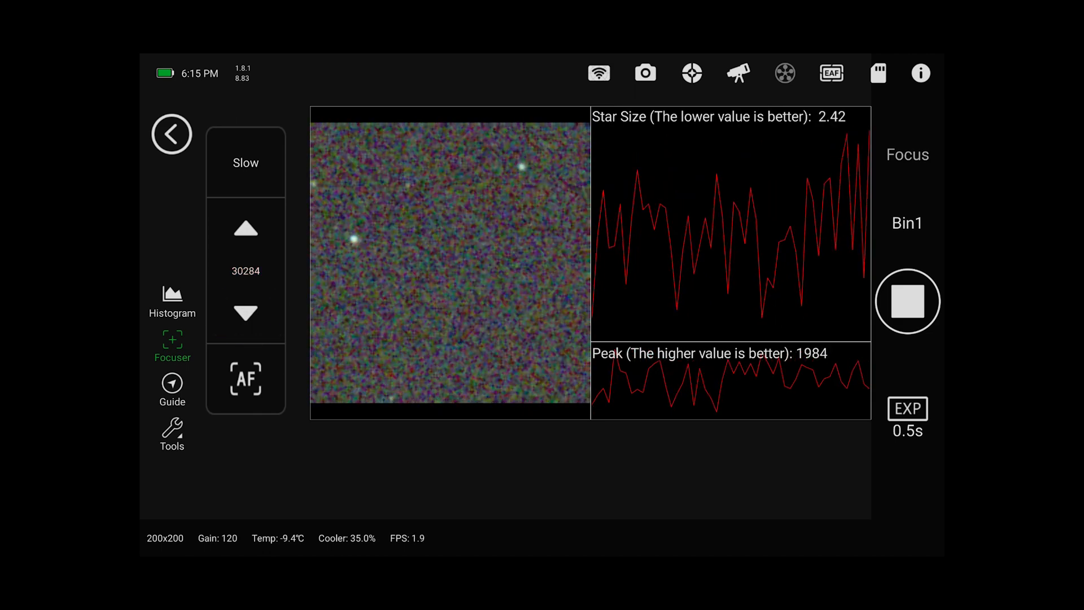
pyautogui.moveTo(797, 230)
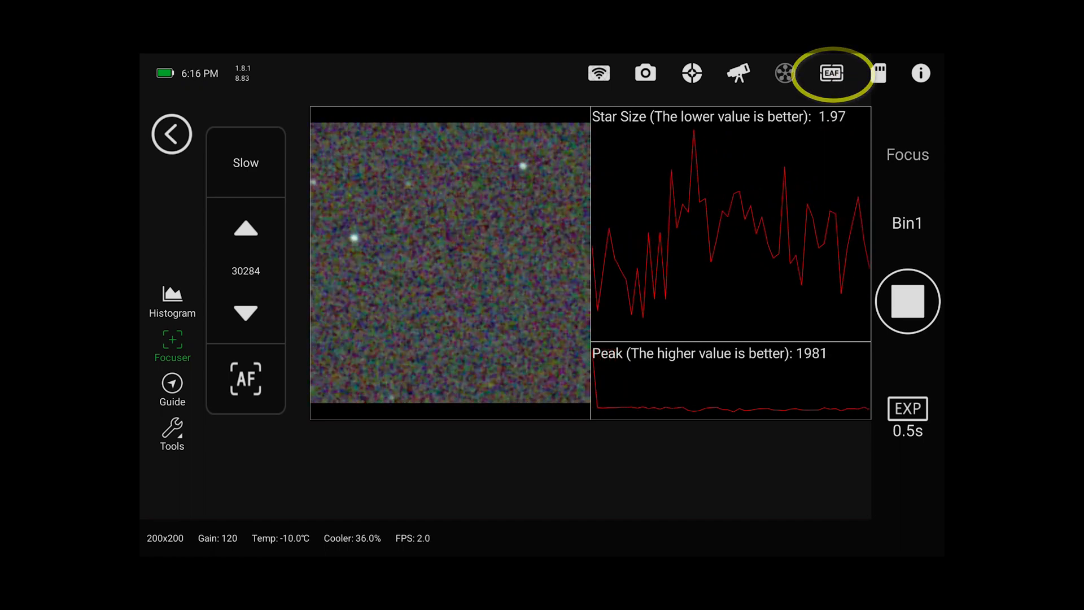
# Change the EAF Backlash value from 100 to 90 in Focuser Settings
pyautogui.click(832, 72)
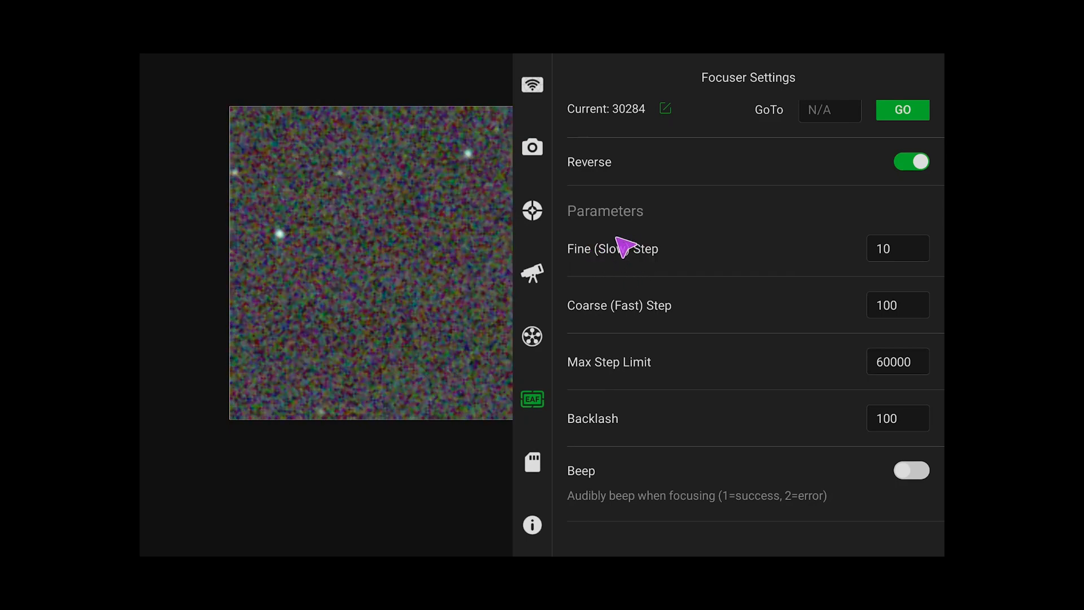
pyautogui.click(897, 248)
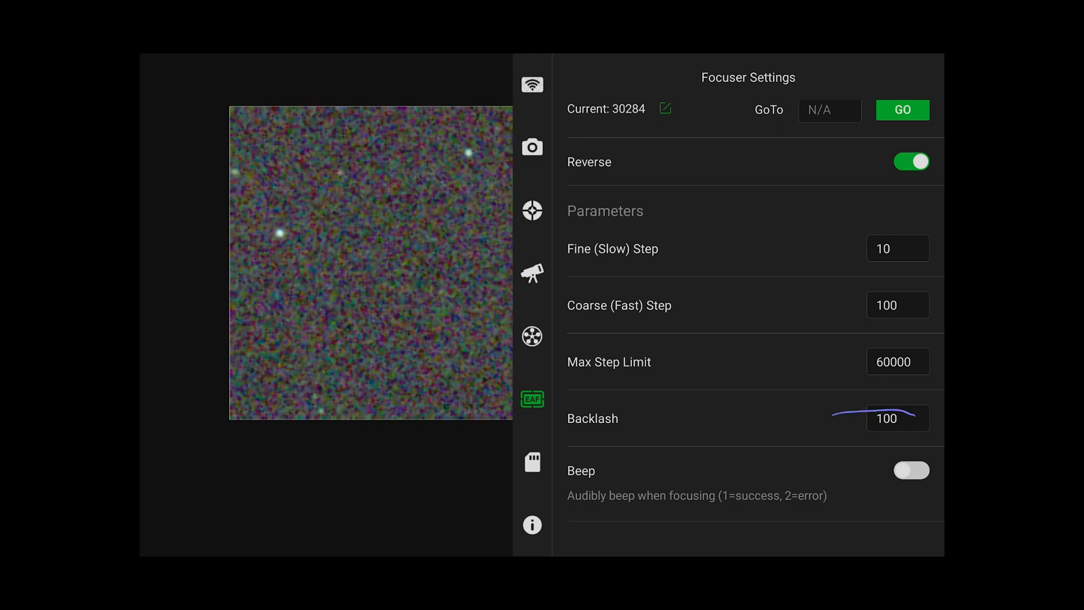
pyautogui.click(897, 418)
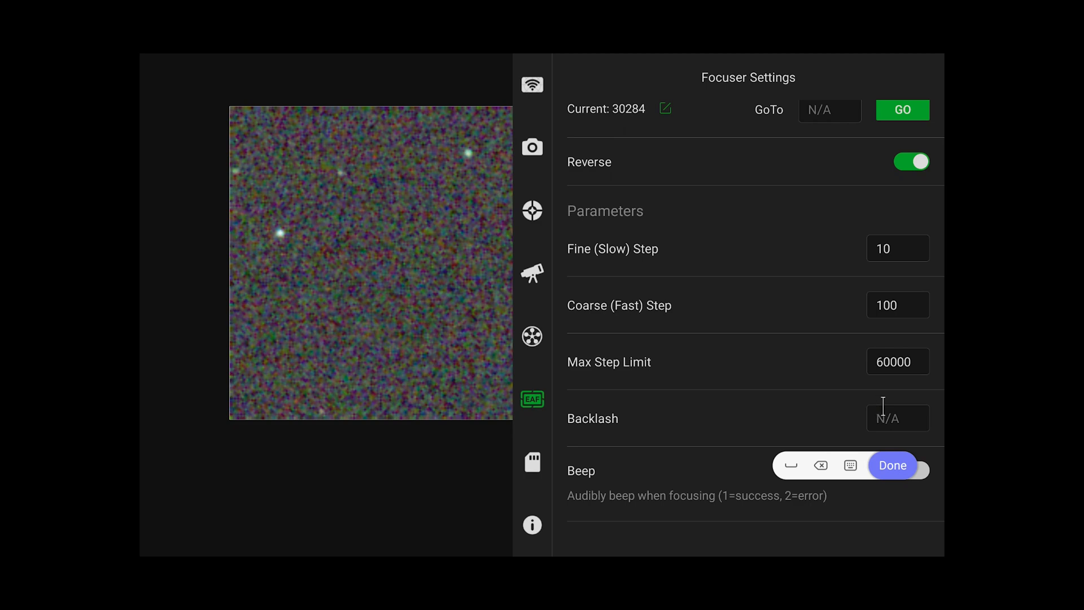
pyautogui.write('9')
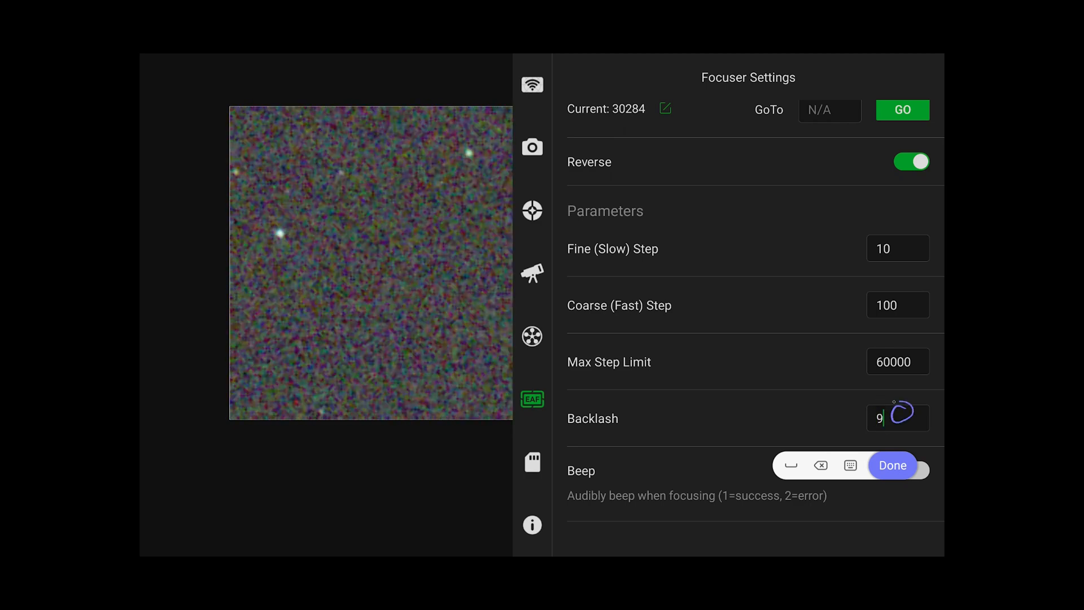
pyautogui.write('0')
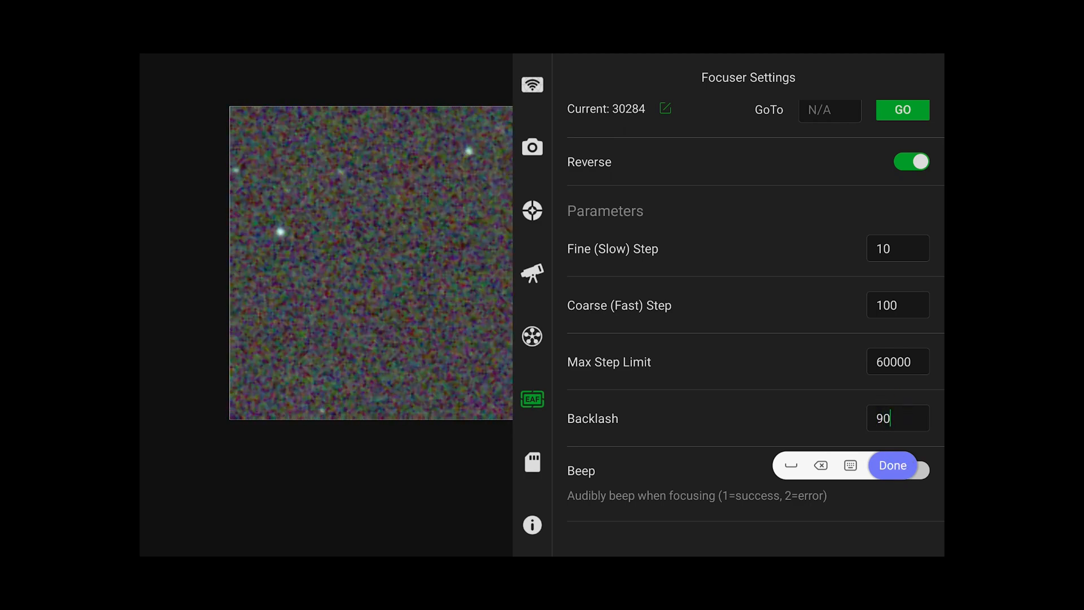
pyautogui.click(892, 464)
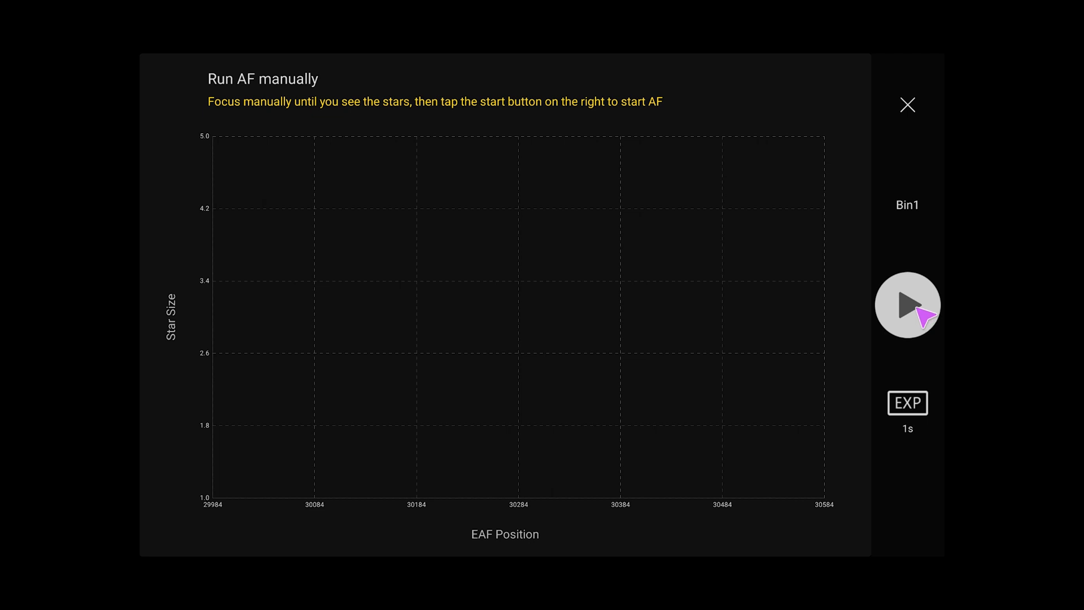
# Launch the manual autofocus run, scanning focuser positions 30014–30314 for focus stars
pyautogui.click(907, 304)
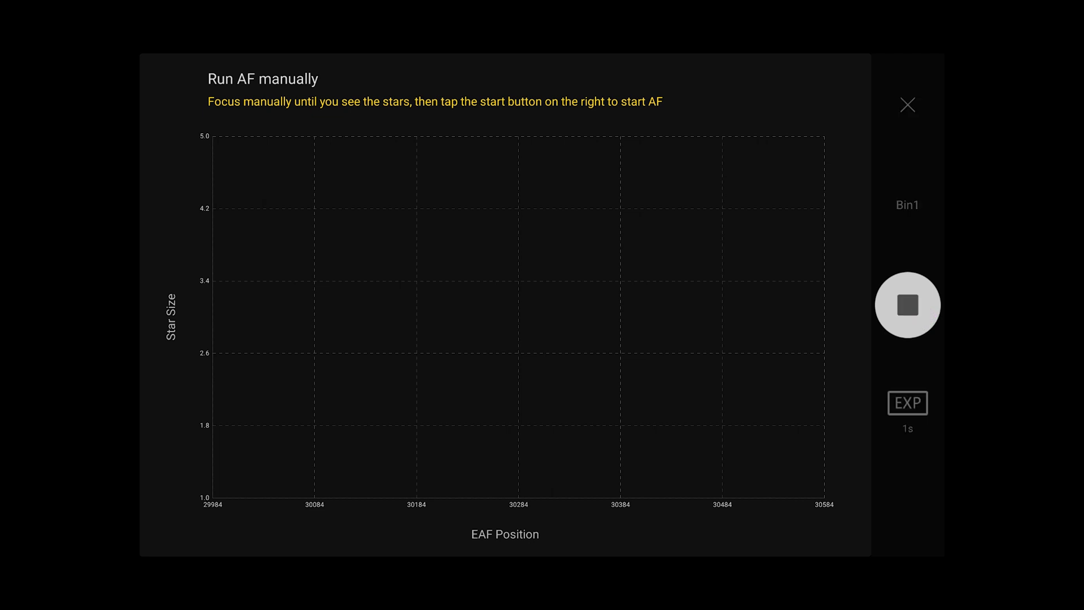
pyautogui.click(907, 305)
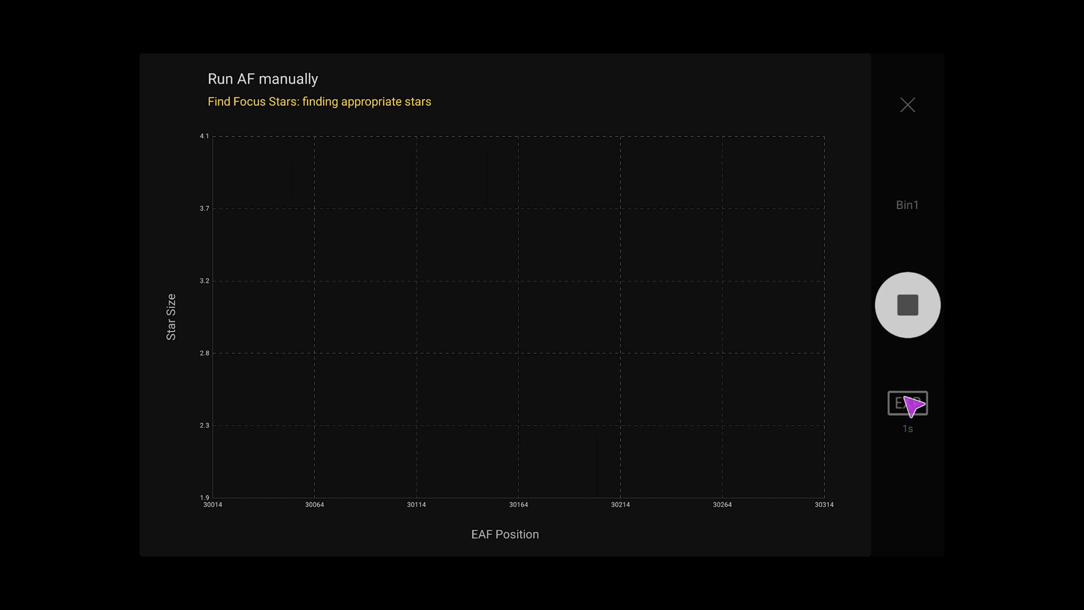
pyautogui.moveTo(925, 403)
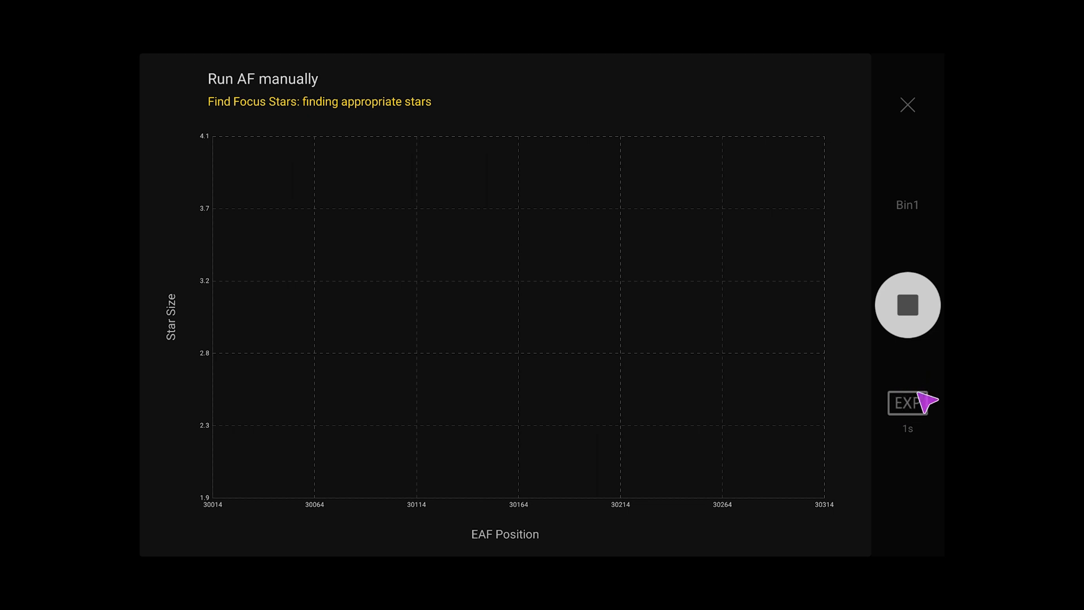
pyautogui.moveTo(920, 380)
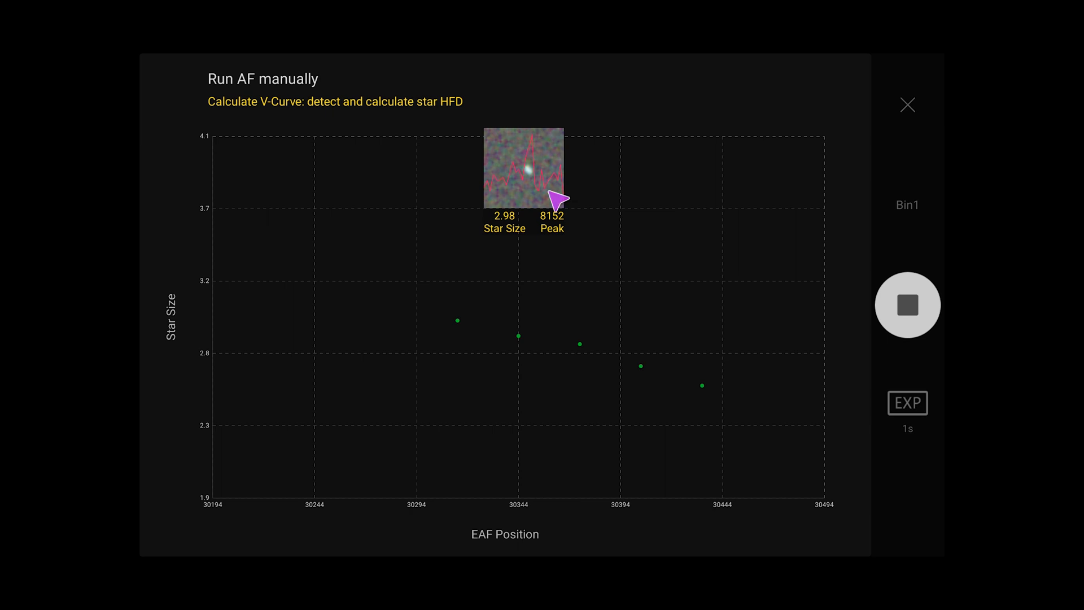
pyautogui.moveTo(557, 181)
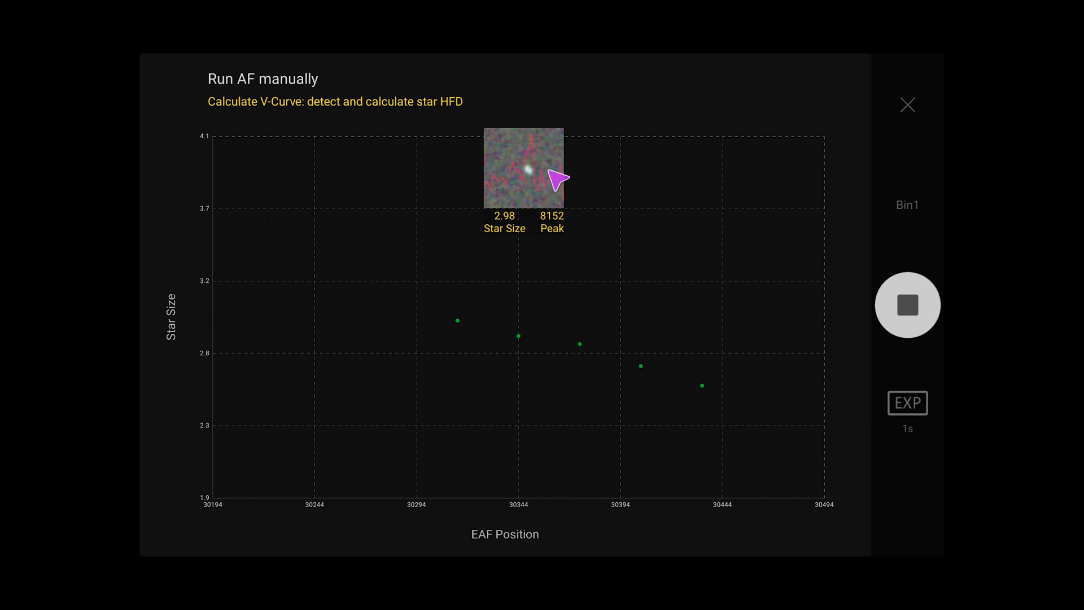
pyautogui.moveTo(534, 188)
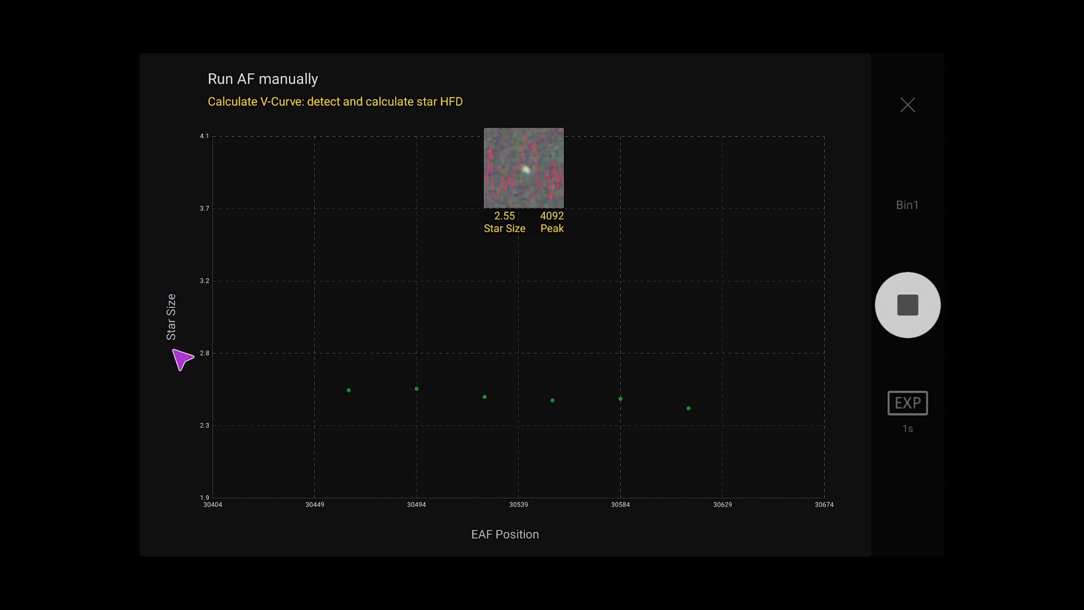
pyautogui.moveTo(223, 425)
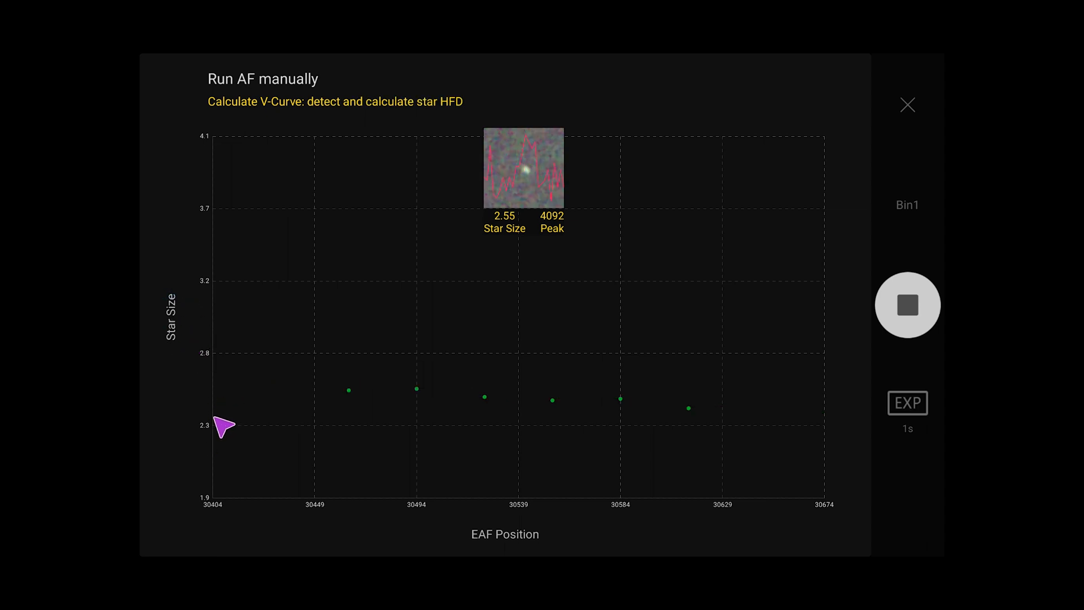
pyautogui.moveTo(373, 400)
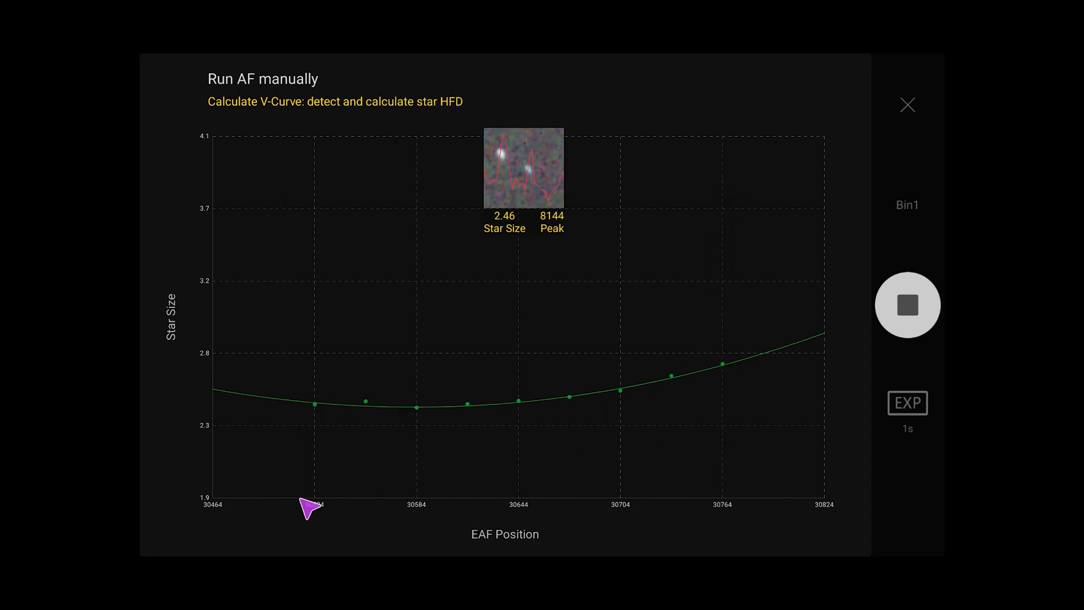
pyautogui.moveTo(240, 291)
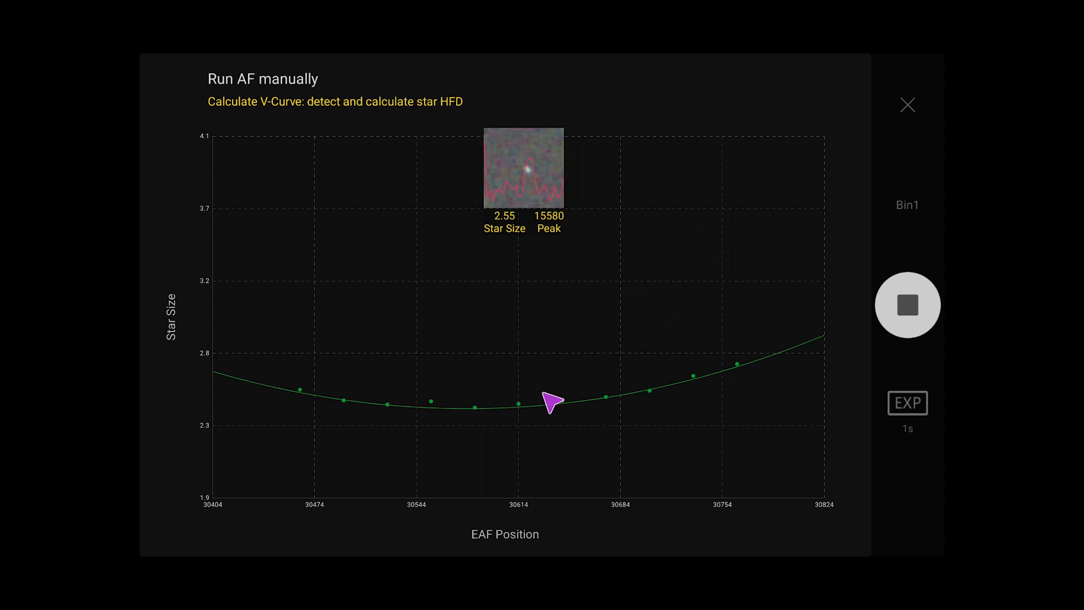
pyautogui.moveTo(465, 421)
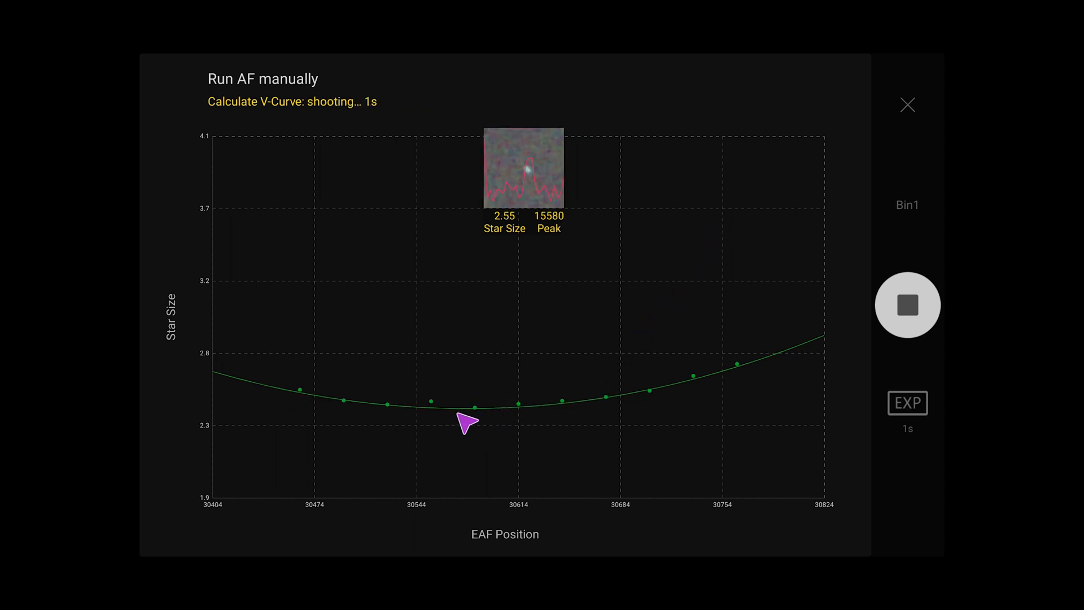